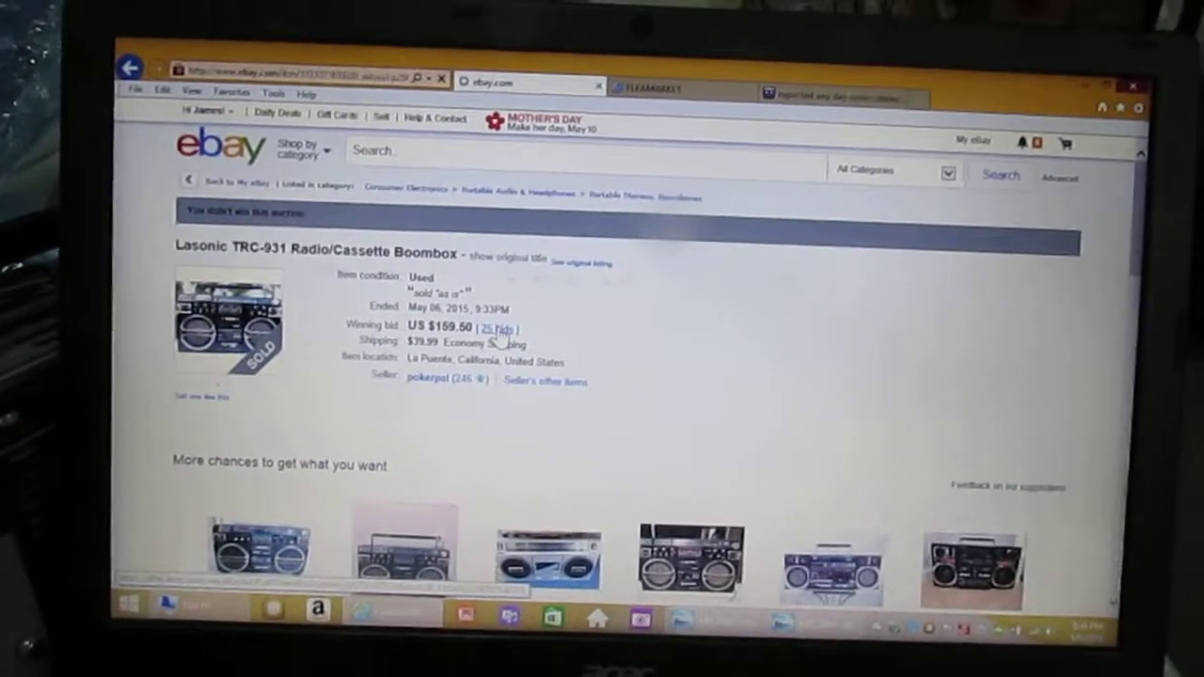
- Open the 25-bid history for the ended Lasonic TRC-931 listing, won at $159.50
{"action": "left_click", "coordinate": [492, 328]}
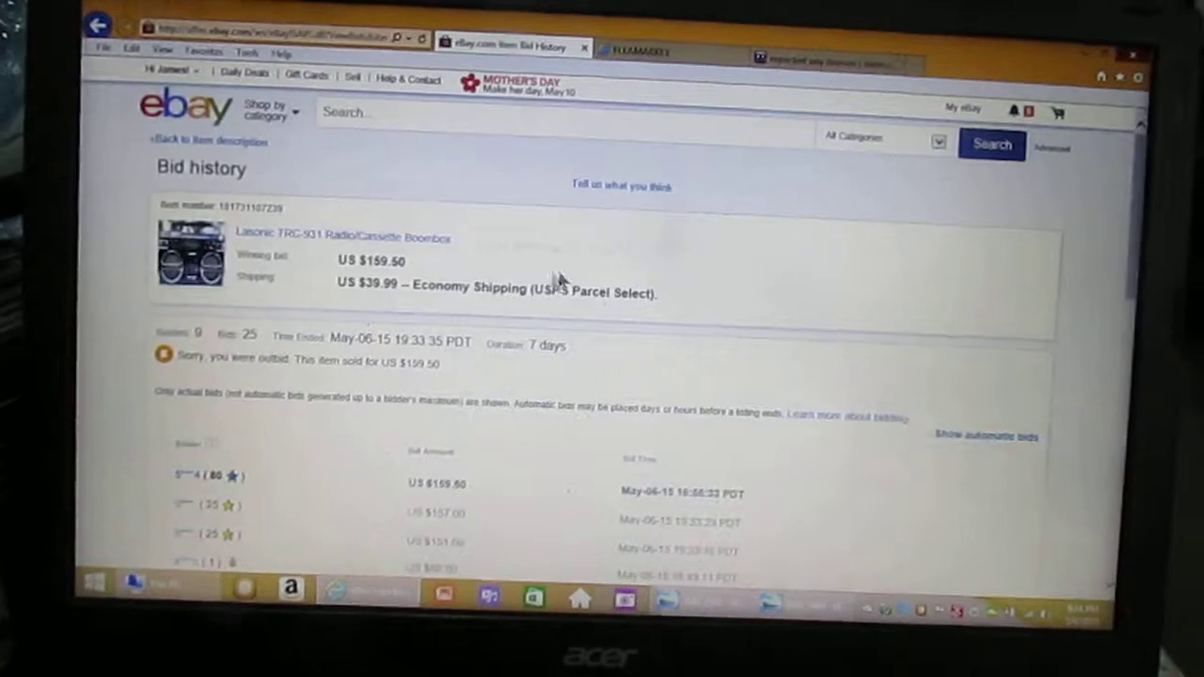